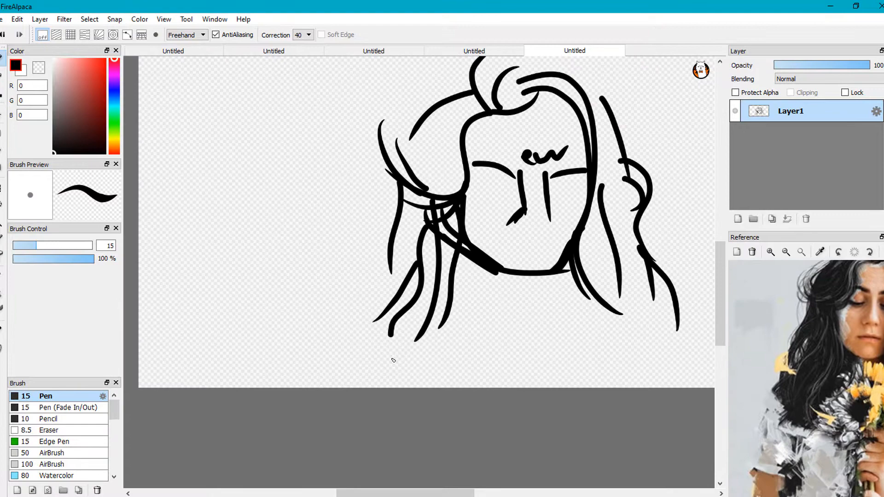
Bring up the Layer Property dialog for the rough sketch on Layer1.
{"action": "double_click", "coordinate": [790, 110]}
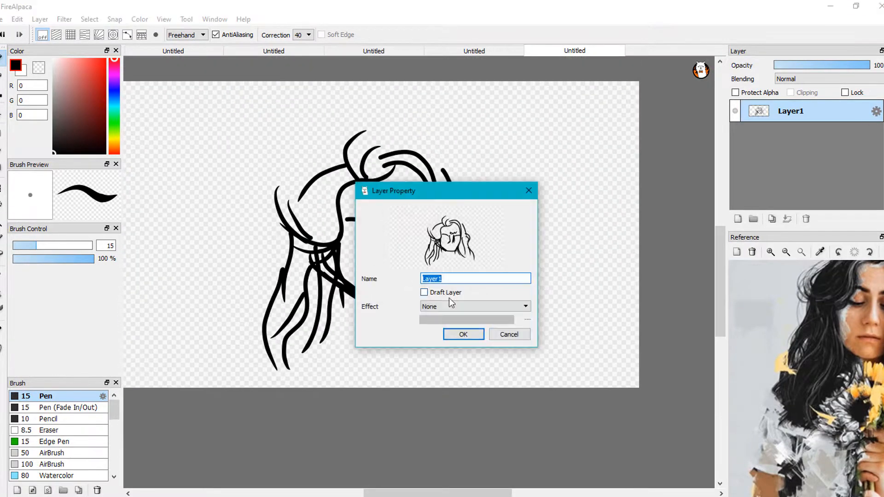
Confirm the sketch layer settings and trace bold hair outlines on Layer2 with the Pen at 10.2.
{"action": "left_click", "coordinate": [464, 334]}
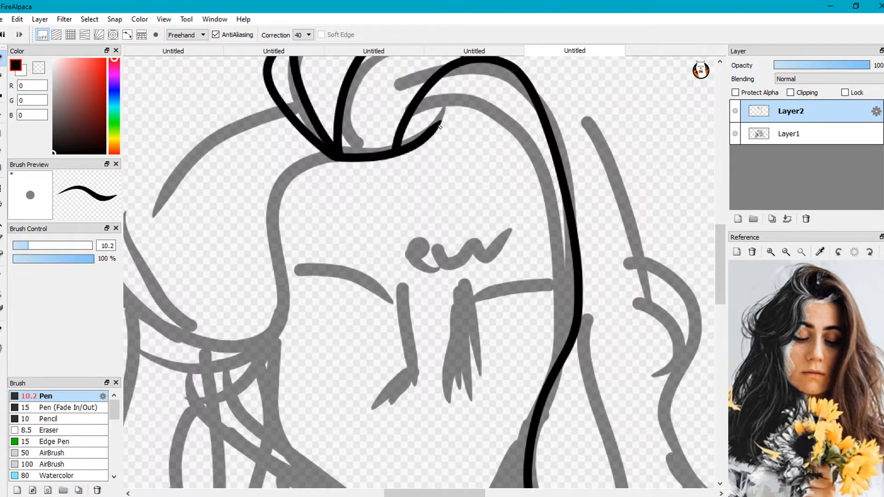
{"action": "scroll", "scroll_direction": "down", "scroll_amount": 3}
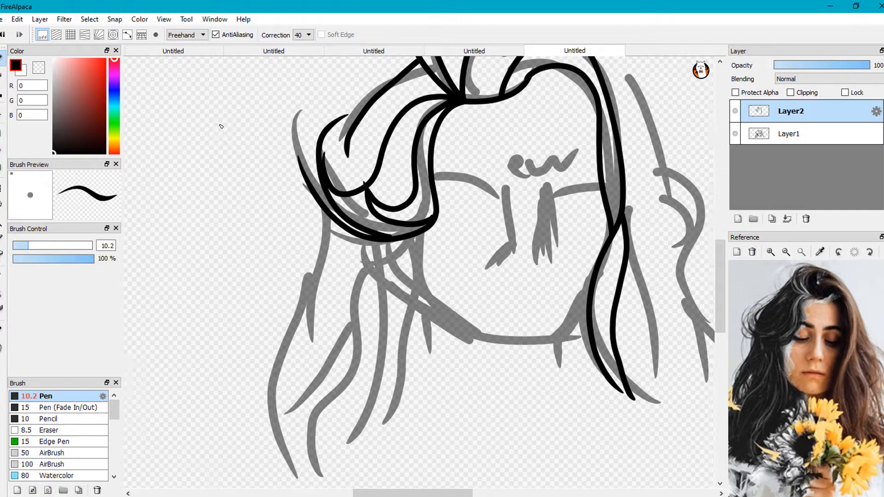
{"action": "scroll", "scroll_direction": "down", "scroll_amount": 3}
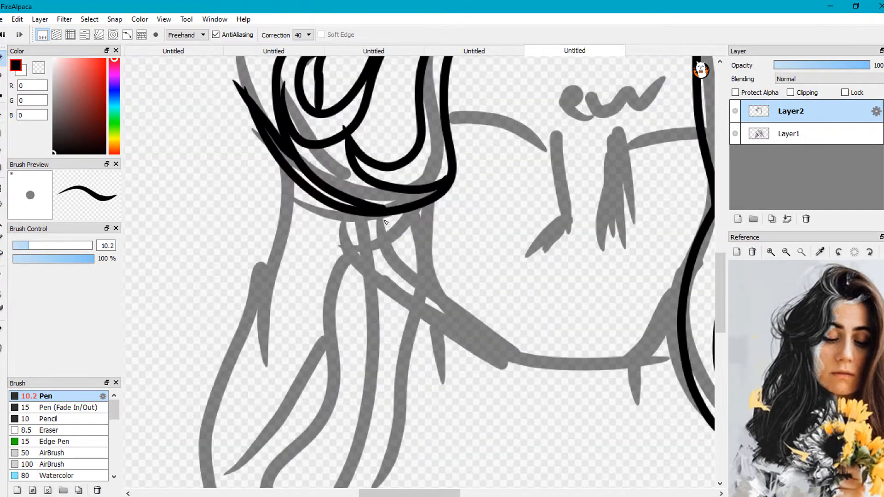
{"action": "scroll", "scroll_direction": "down", "scroll_amount": 3}
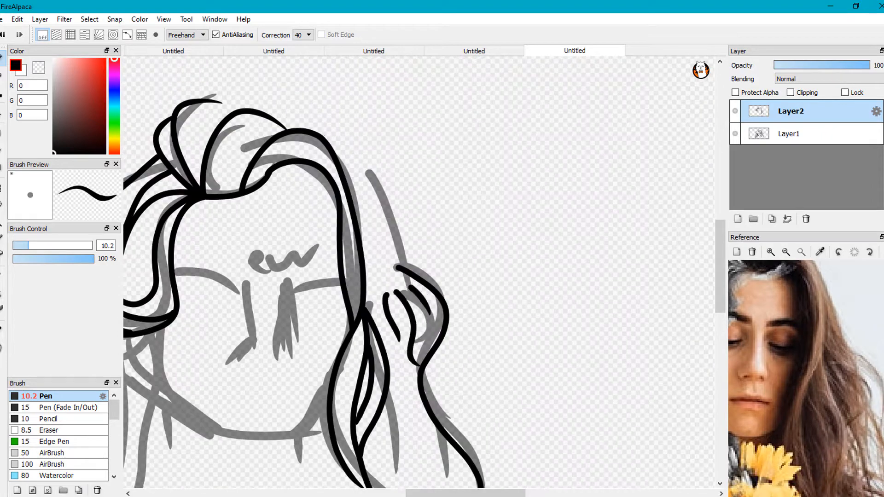
{"action": "scroll", "scroll_direction": "down", "scroll_amount": 3}
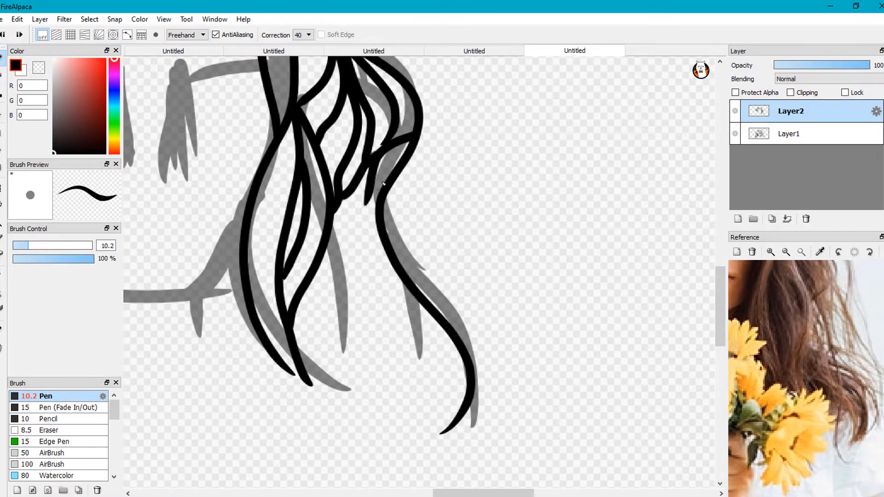
{"action": "scroll", "scroll_direction": "down", "scroll_amount": 3}
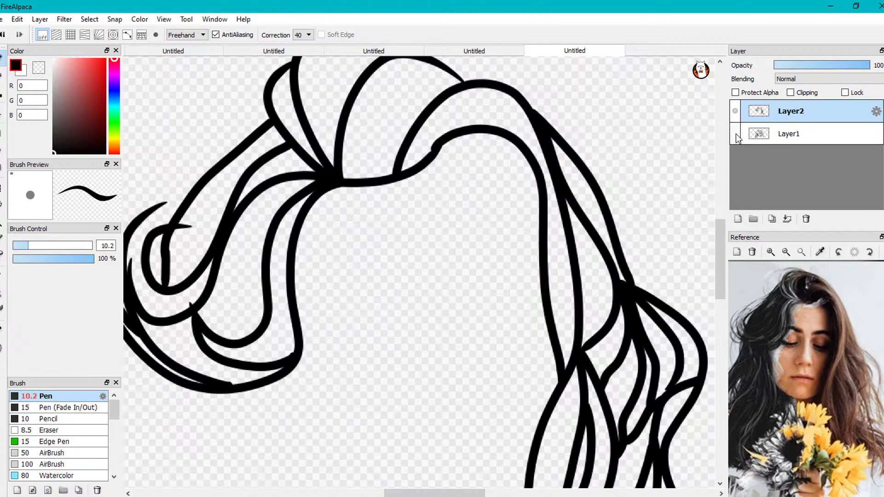
{"action": "left_click", "coordinate": [790, 133]}
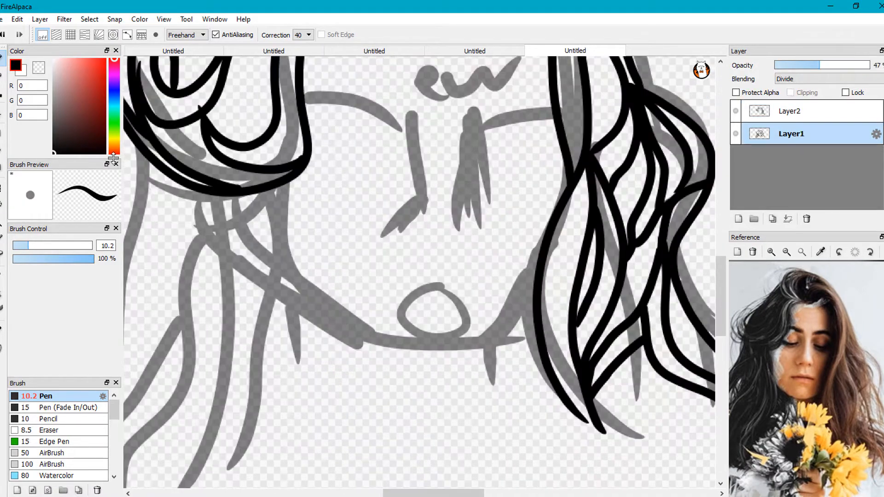
Return to the line art layer to keep inking the face and hair outline.
{"action": "left_click", "coordinate": [789, 112]}
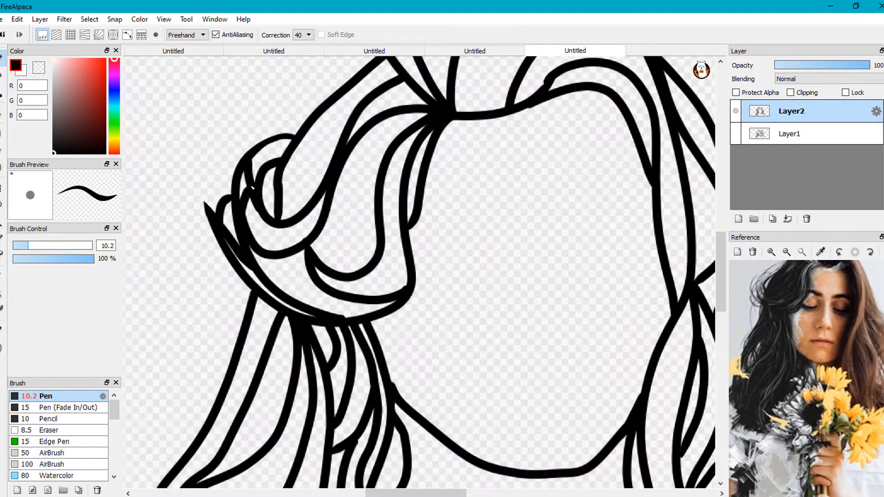
Add Layer3 and draw finer hair strand lines with the Pen at 6.1.
{"action": "left_click", "coordinate": [40, 19]}
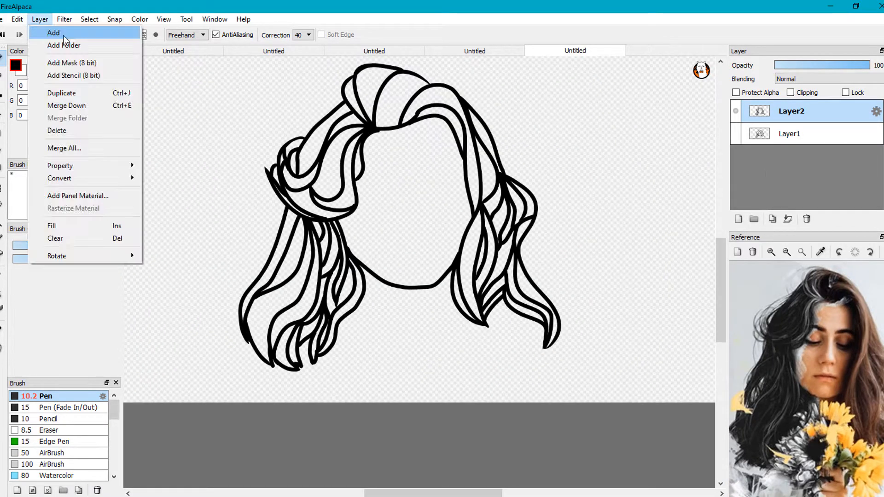
{"action": "left_click", "coordinate": [53, 33]}
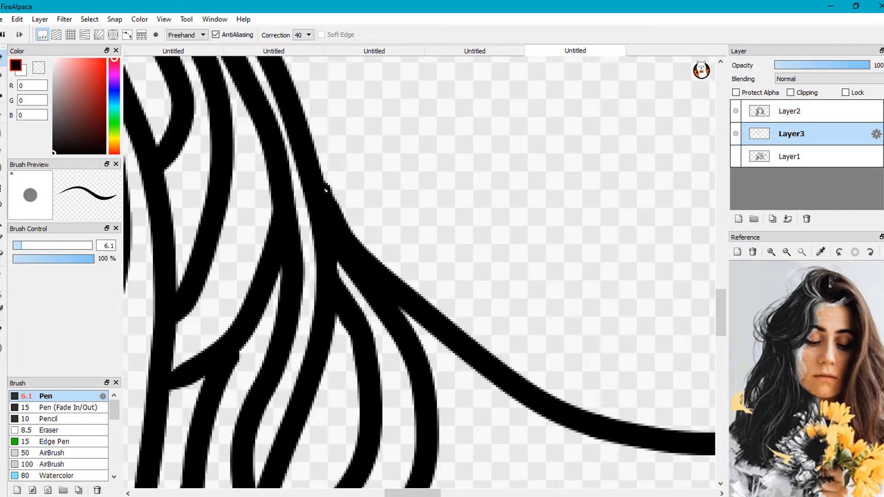
{"action": "scroll", "scroll_direction": "down", "scroll_amount": 3}
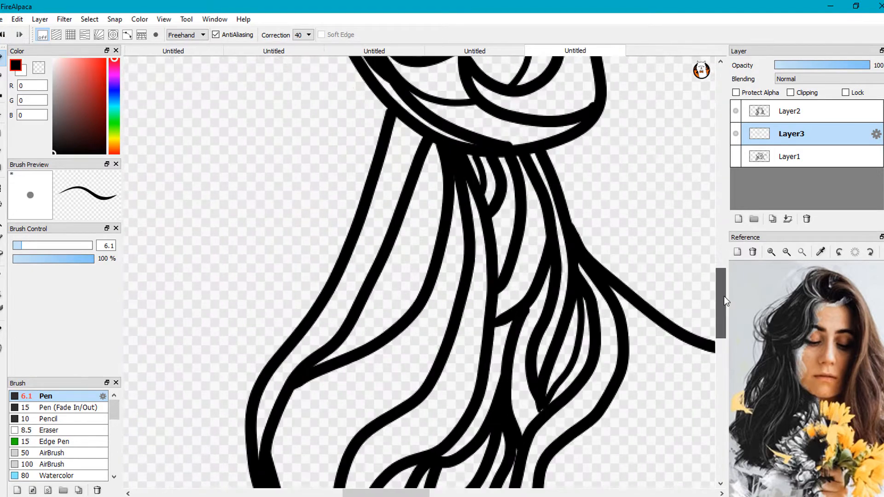
{"action": "scroll", "scroll_direction": "up", "scroll_amount": 3}
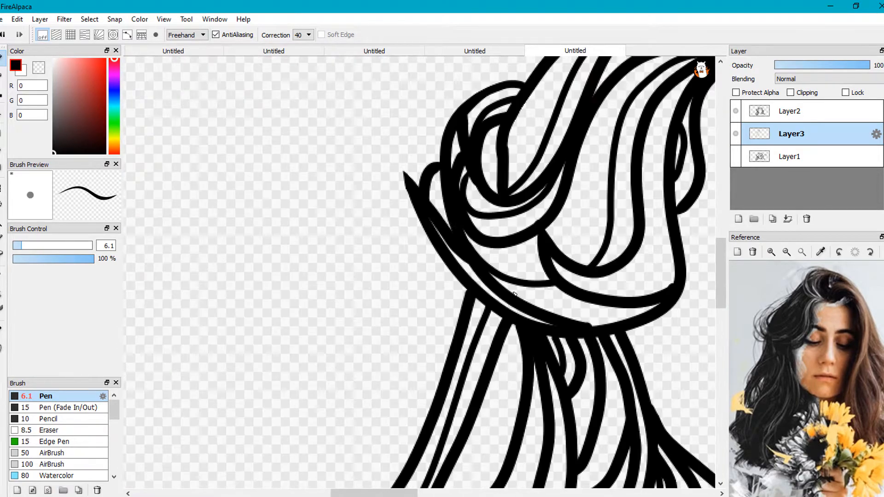
{"action": "scroll", "scroll_direction": "down", "scroll_amount": 3}
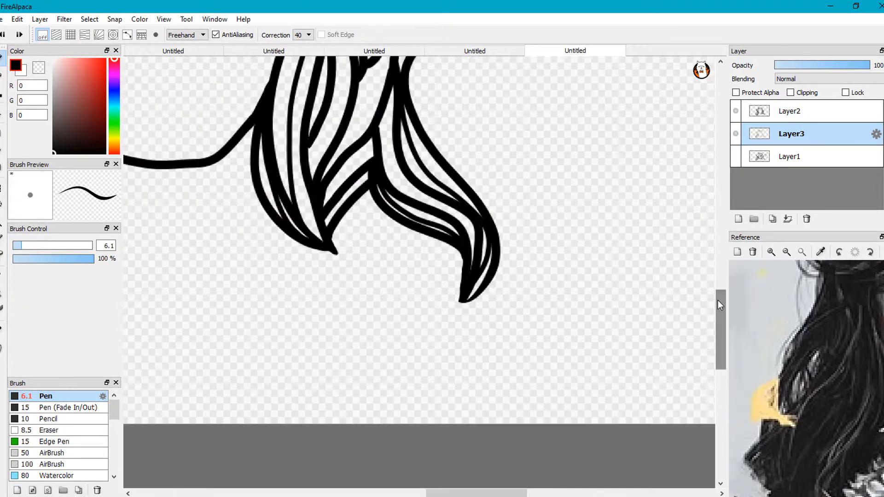
{"action": "scroll", "scroll_direction": "up", "scroll_amount": 3}
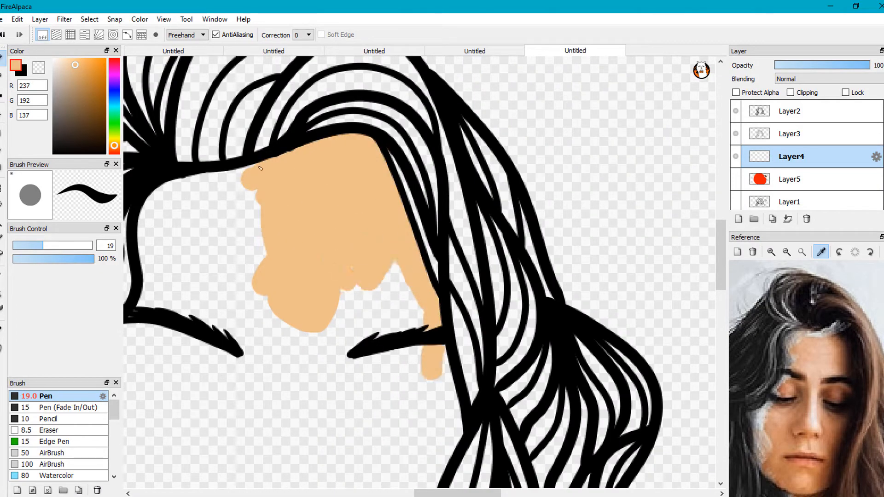
Switch to the hair strand layer after painting peach skin RGB 237,192,137 on the face.
{"action": "left_click", "coordinate": [789, 133]}
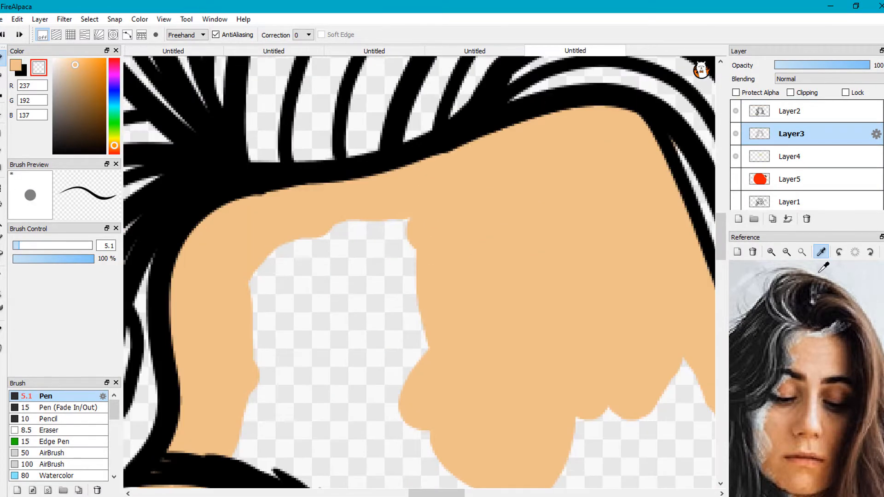
Pick the near-black grey RGB 29,29,29 for the hair fill on Layer4.
{"action": "left_click", "coordinate": [789, 156]}
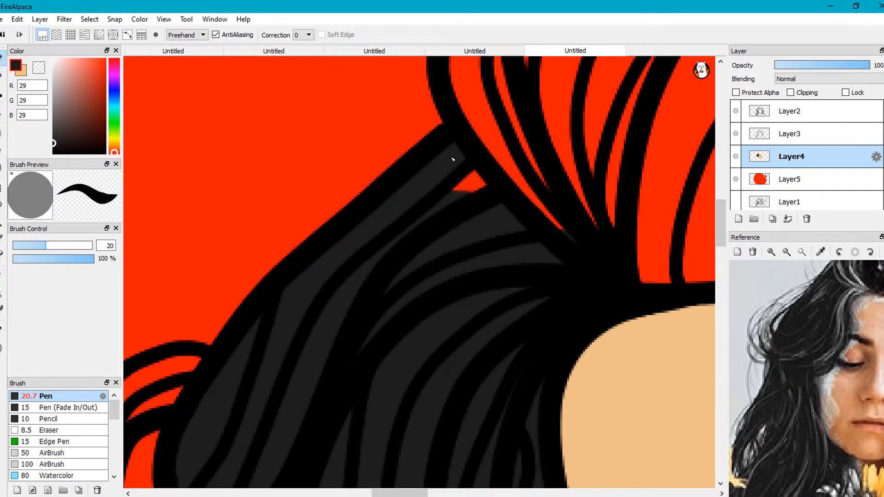
Paint brown RGB 117,80,62 between the hair strands on Layer6 with the Pen at 18.
{"action": "left_click", "coordinate": [790, 134]}
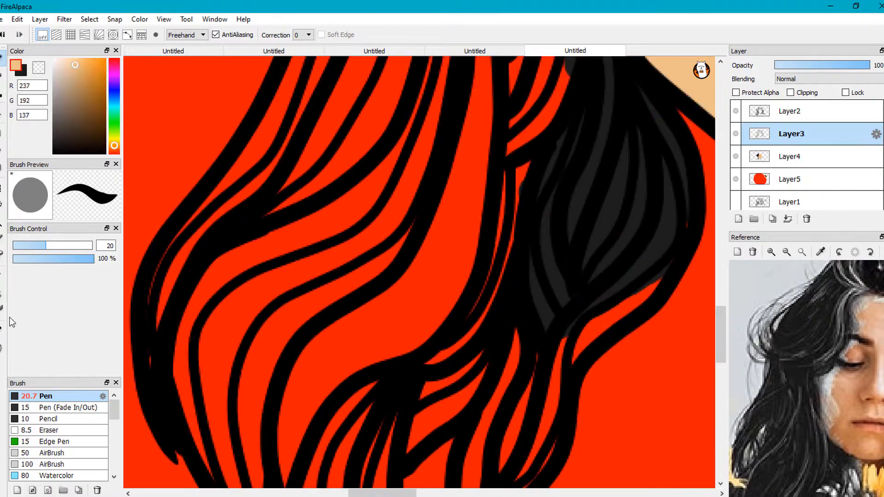
{"action": "left_click", "coordinate": [790, 156]}
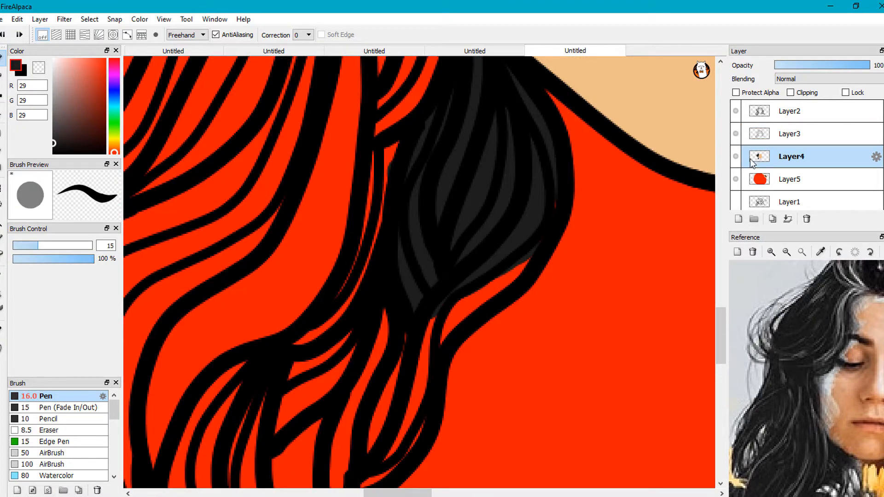
{"action": "scroll", "scroll_direction": "down", "scroll_amount": 3}
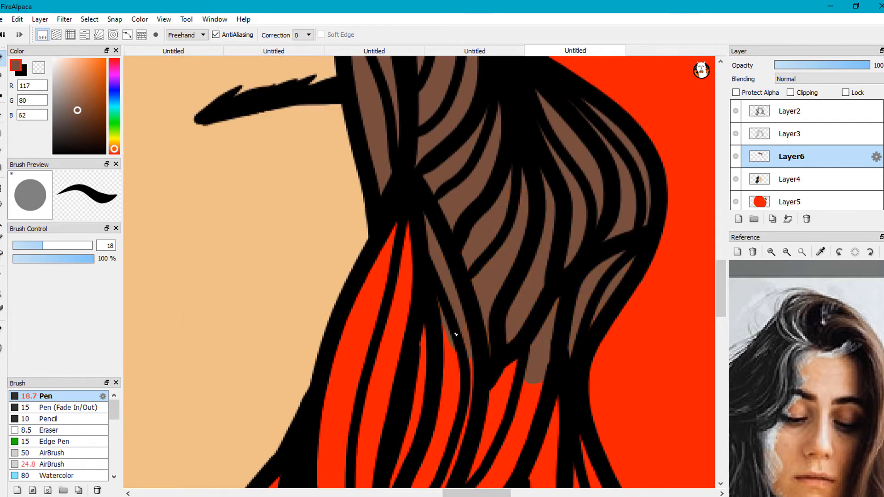
{"action": "scroll", "scroll_direction": "down", "scroll_amount": 3}
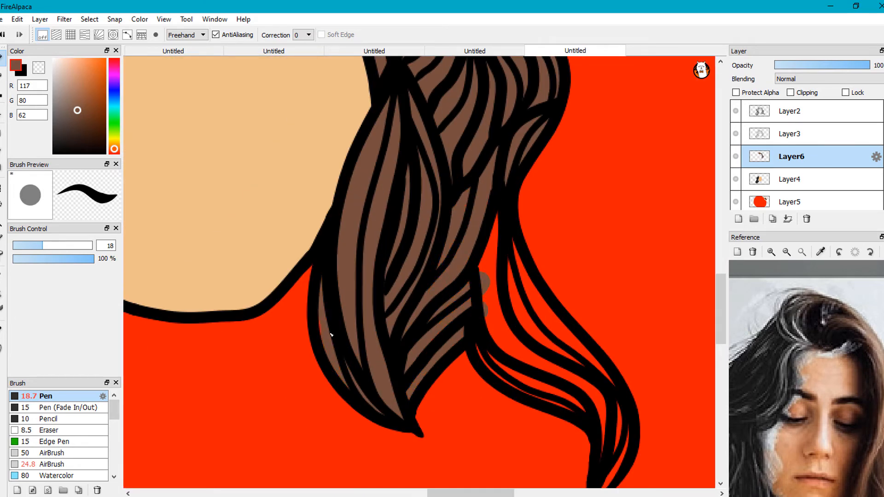